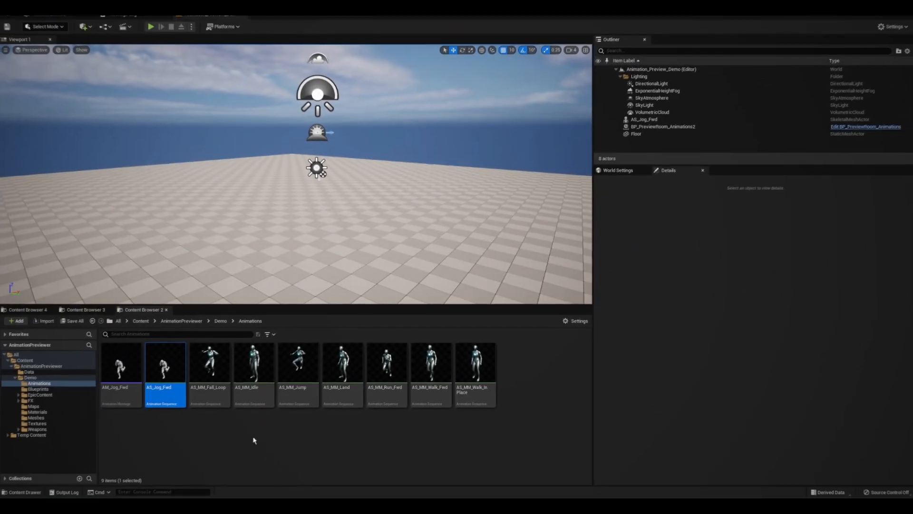
# Step: Inspect AS_Jog_Fwd and AS_MM_Land, then bring up the AnimationPreviewer widget's actions
pyautogui.doubleClick(165, 364)
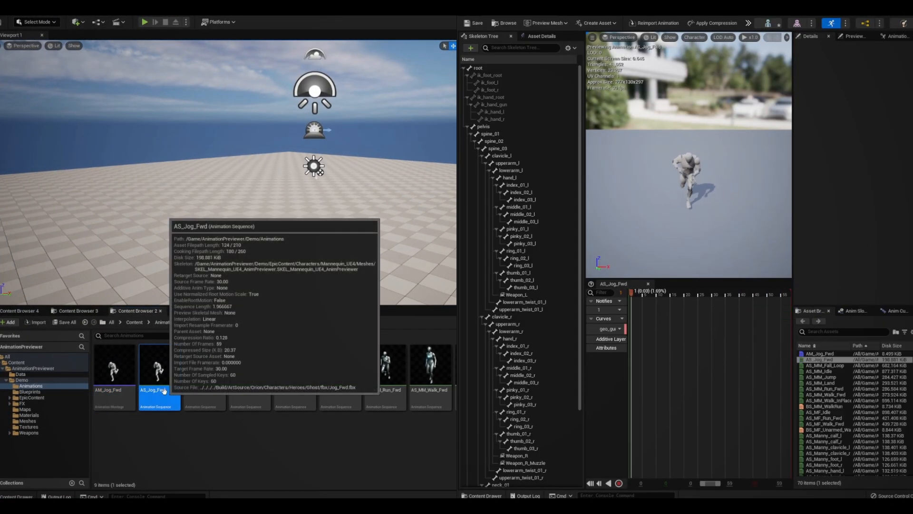
pyautogui.click(339, 367)
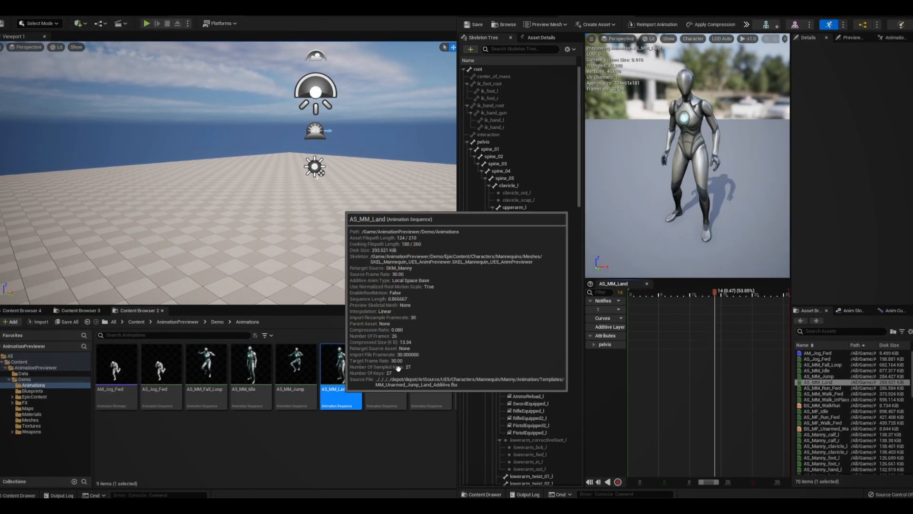
pyautogui.click(188, 24)
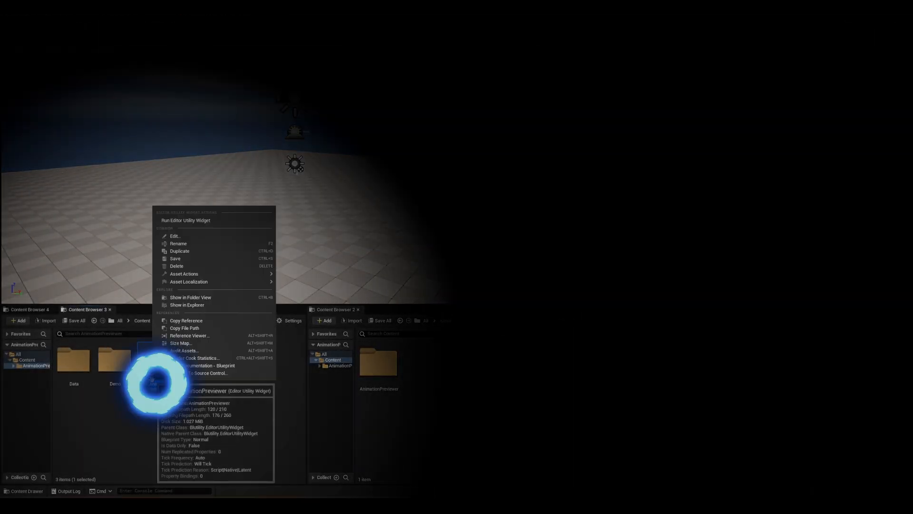
# Step: Run the AnimationPreviewer widget and preview AS_MM_Jump, AS_Jog_Fwd and AS_MM_Run_Fwd in its room
pyautogui.click(185, 220)
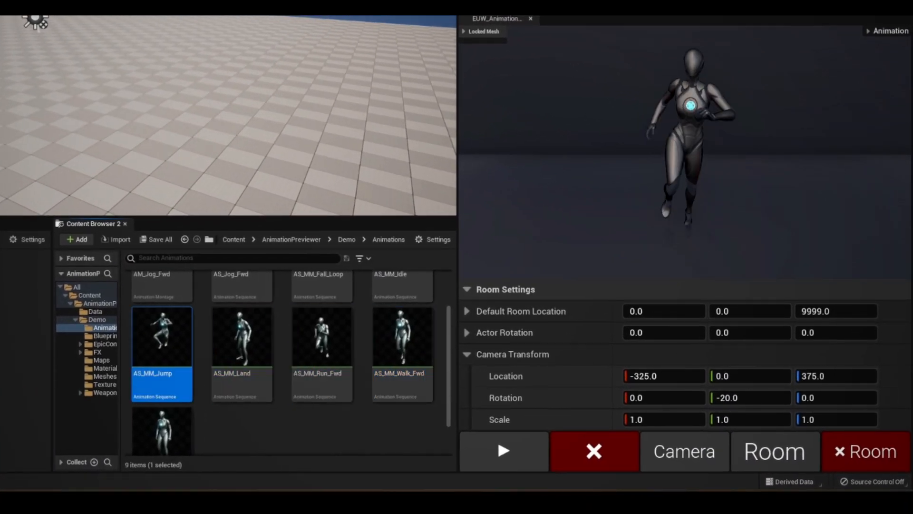
pyautogui.click(240, 318)
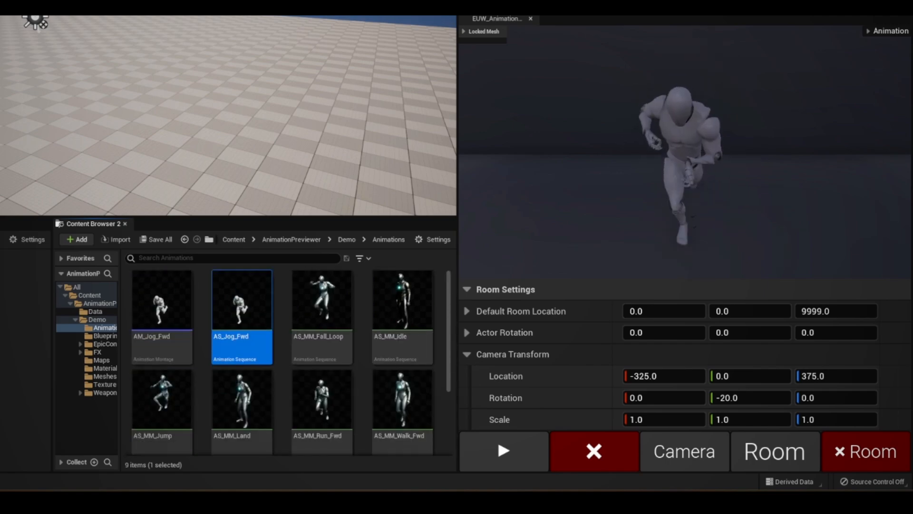
pyautogui.click(722, 31)
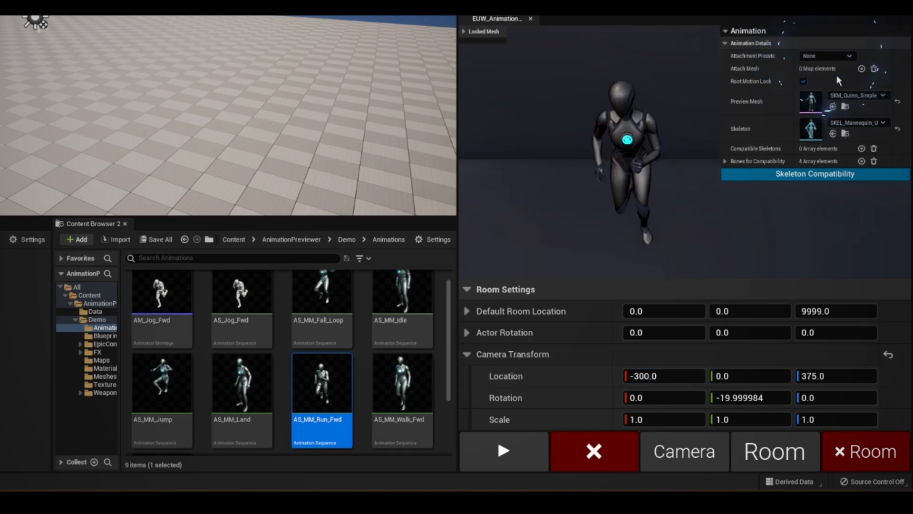
# Step: Select AS_Jog_Fwd so it plays on the SK_Mannequin_UE4 preview mesh
pyautogui.click(827, 55)
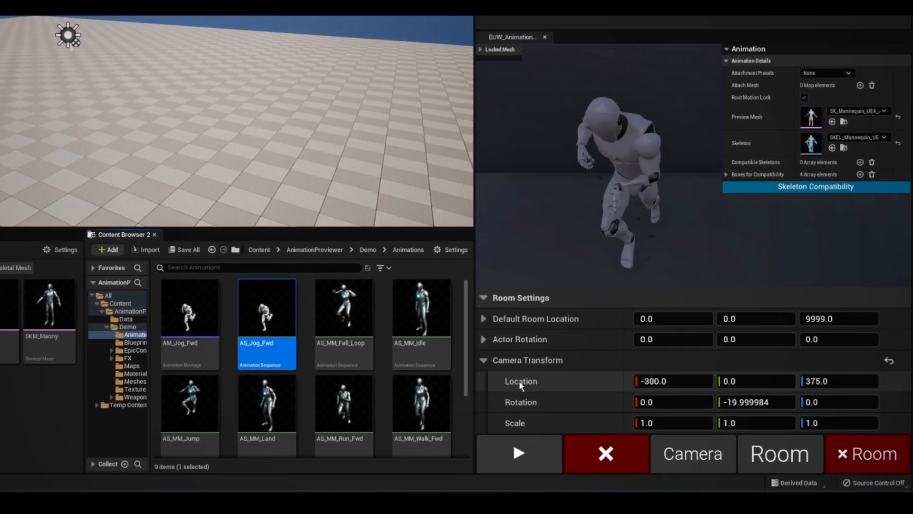
# Step: Preview AS_MM_Idle then AS_Jog_Fwd, revealing compatibility bones spine_01–03 and hand_r
pyautogui.click(420, 307)
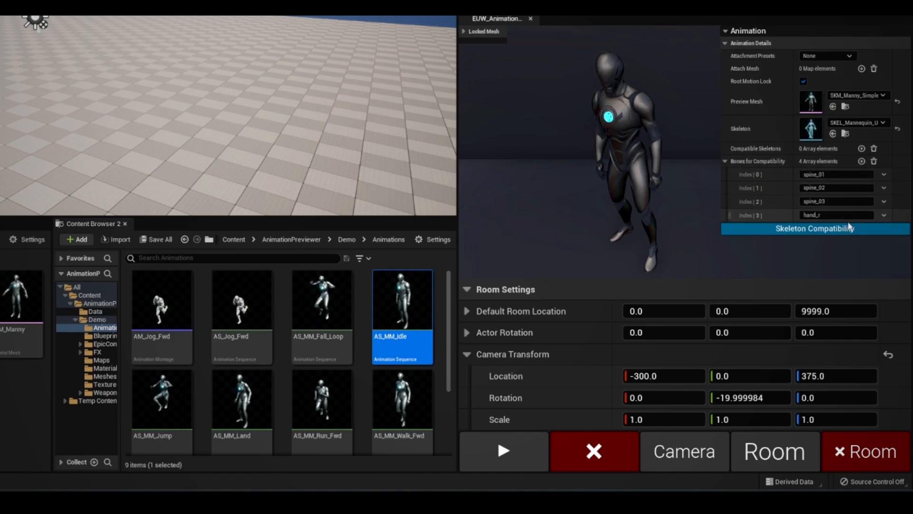
pyautogui.click(241, 299)
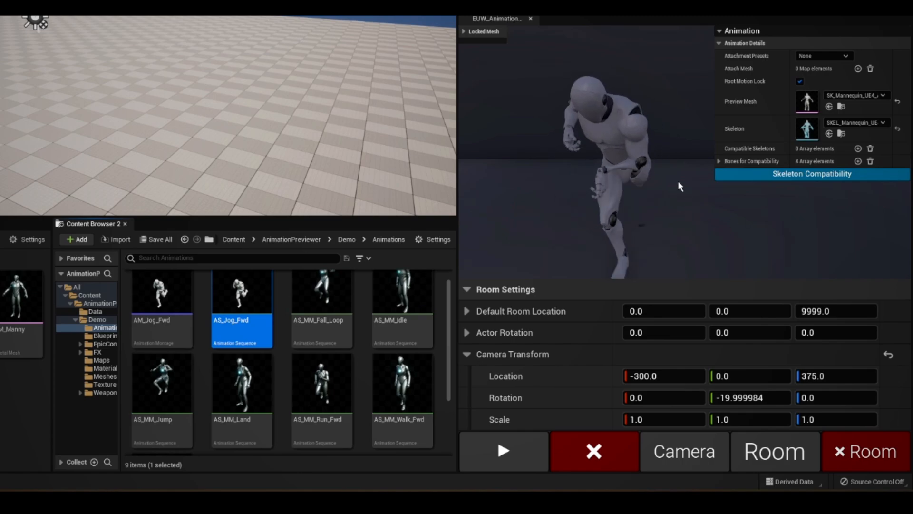
pyautogui.click(321, 296)
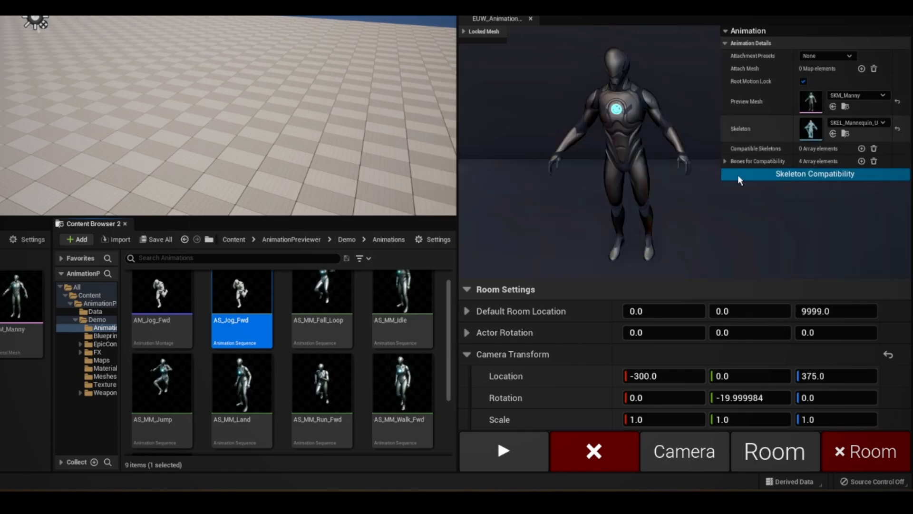
pyautogui.moveTo(652, 216)
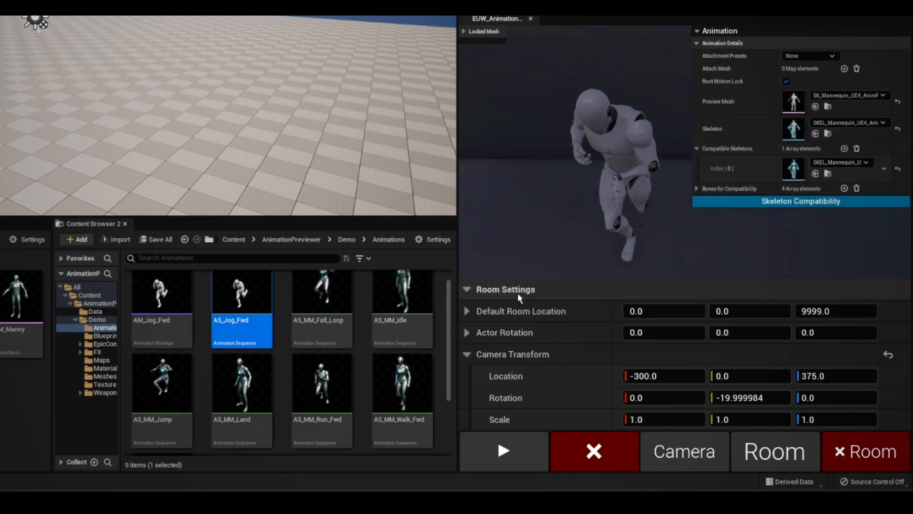
# Step: Add the mannequin as a compatible skeleton, replay AS_Jog_Fwd on Manny, then preview AS_MM_Fall_Loop
pyautogui.click(883, 95)
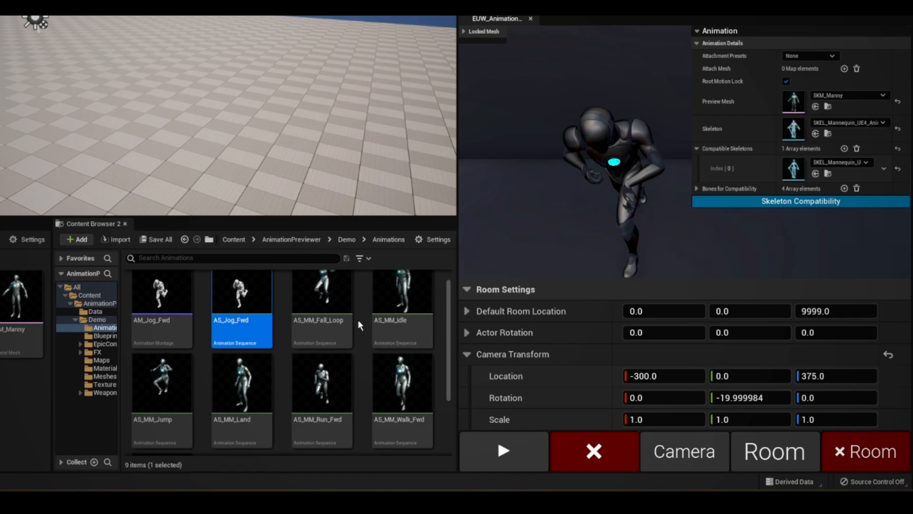
pyautogui.click(884, 95)
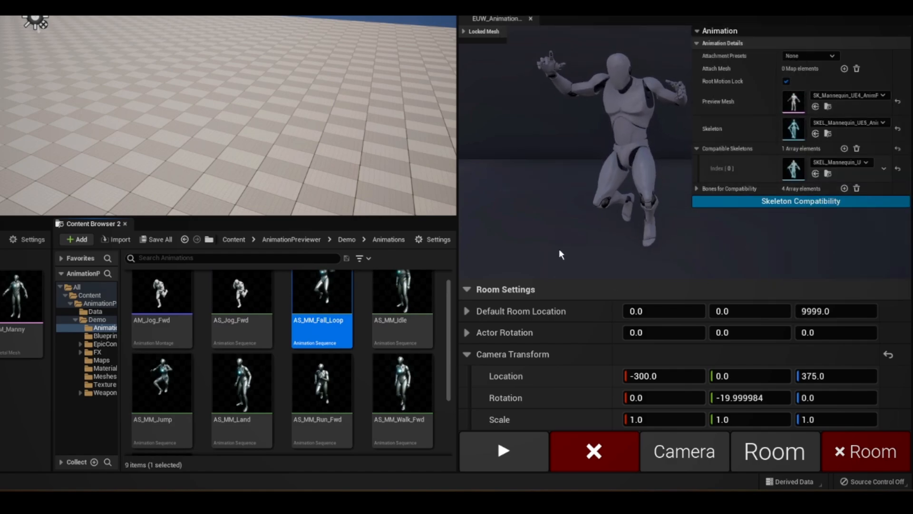
pyautogui.click(401, 293)
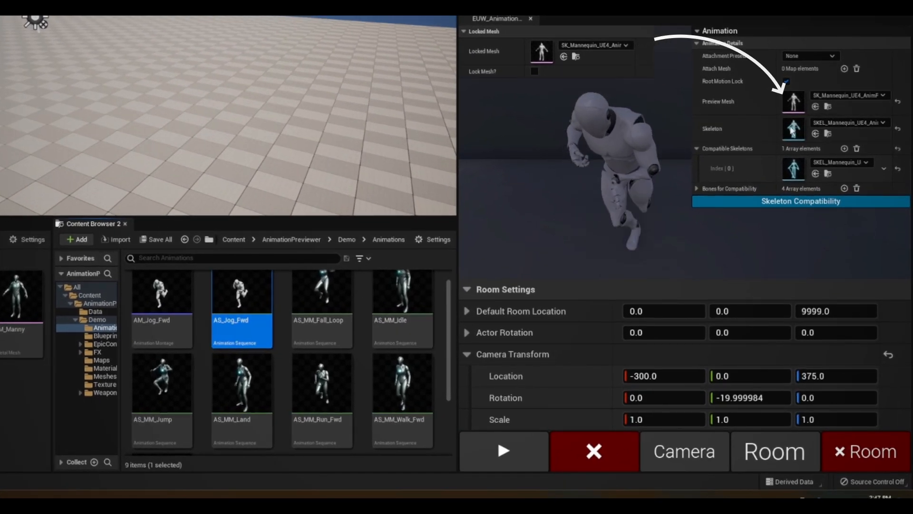
# Step: Expand the Locked Mesh settings with SK_Mannequin_UE4 as the mesh to lock
pyautogui.click(534, 72)
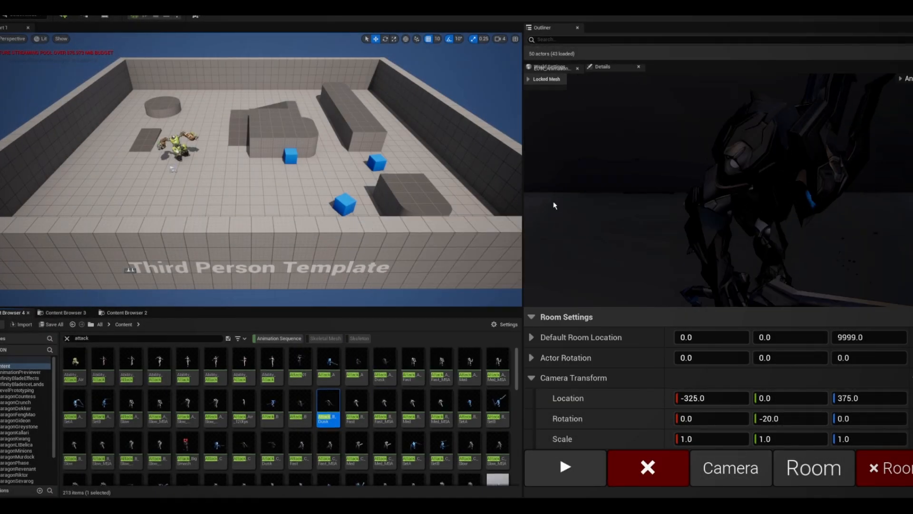
# Step: Preview three Paragon attack animations, each playing on its own hero mesh
pyautogui.click(188, 406)
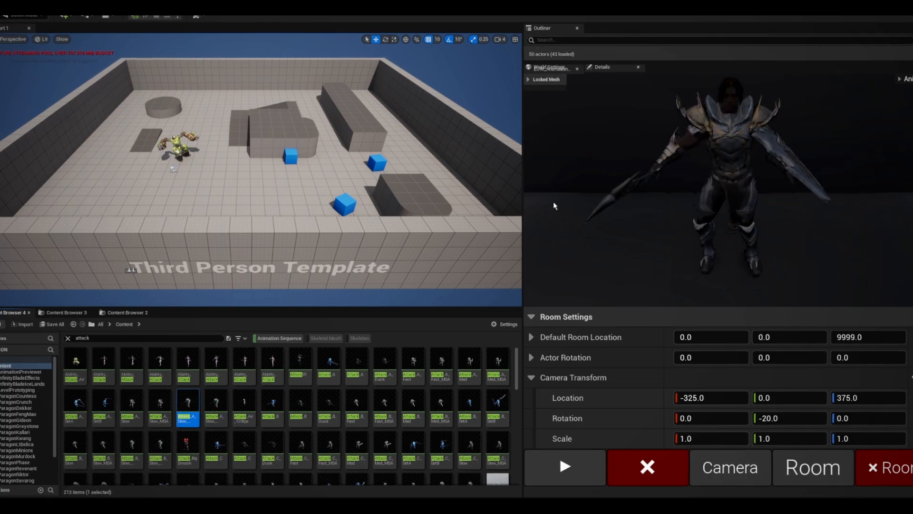
pyautogui.click(440, 362)
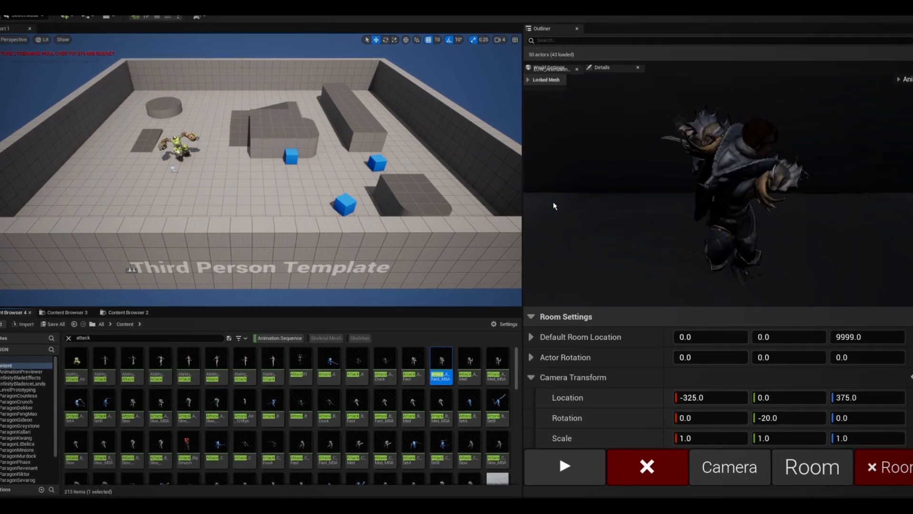
pyautogui.click(187, 363)
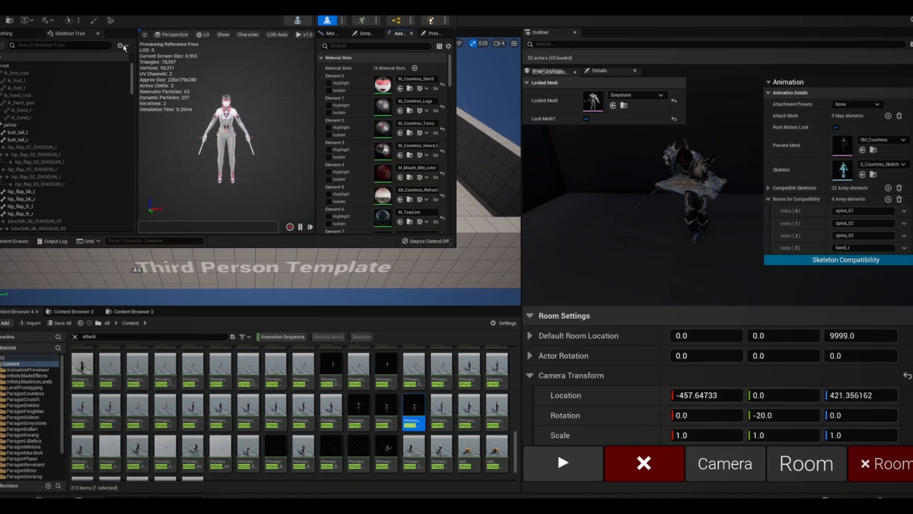
# Step: From the root bone, recursively set translation retargeting to Animation across the skeleton
pyautogui.rightClick(6, 66)
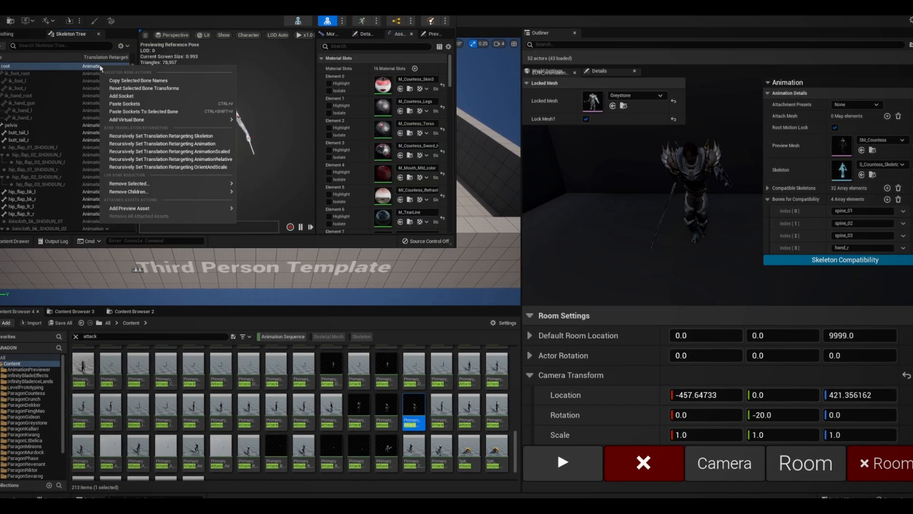
pyautogui.click(162, 136)
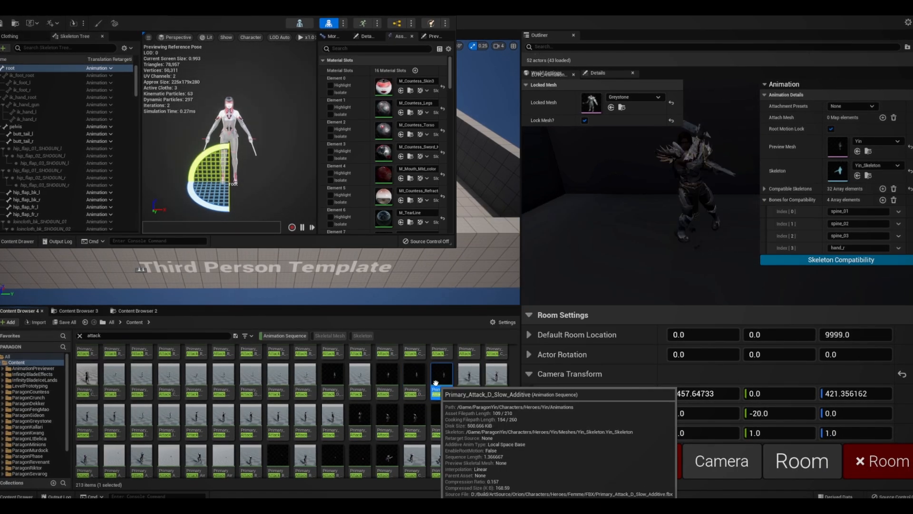
# Step: Preview other heroes' attack animations retargeted onto the locked Greystone mesh
pyautogui.click(359, 382)
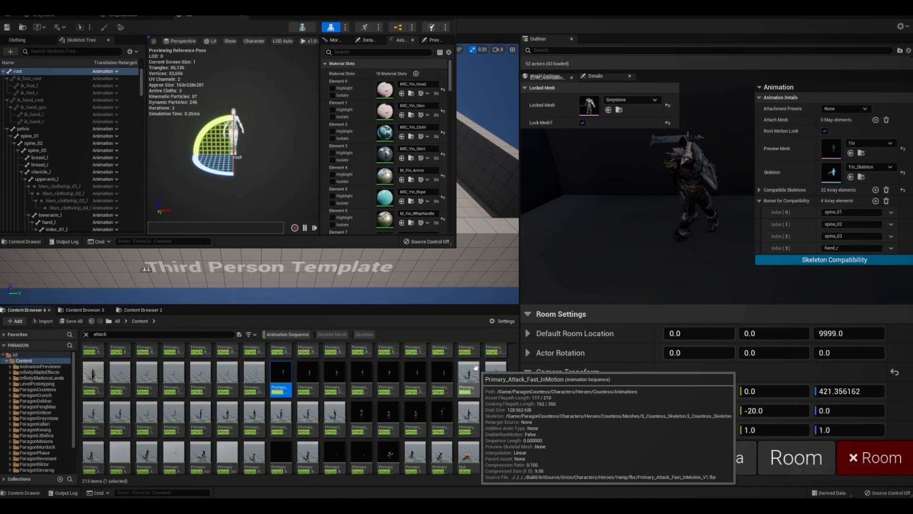
pyautogui.click(255, 373)
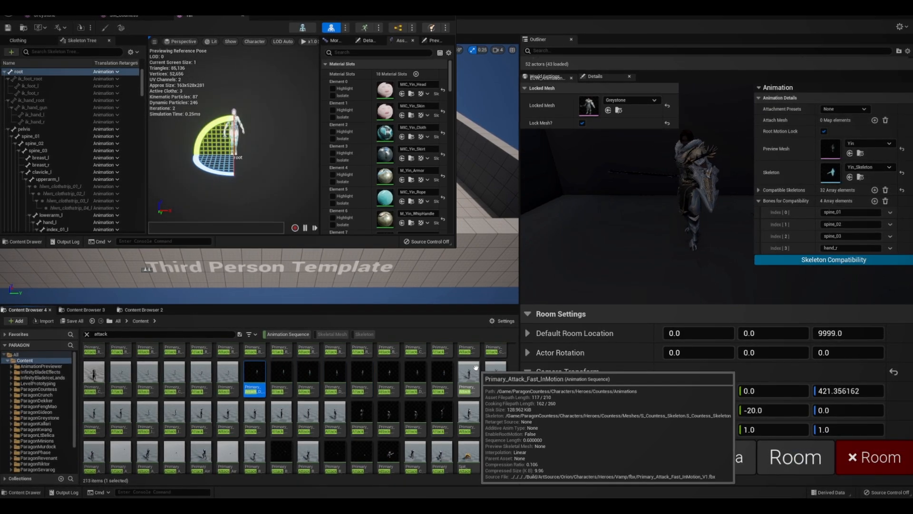
pyautogui.click(201, 384)
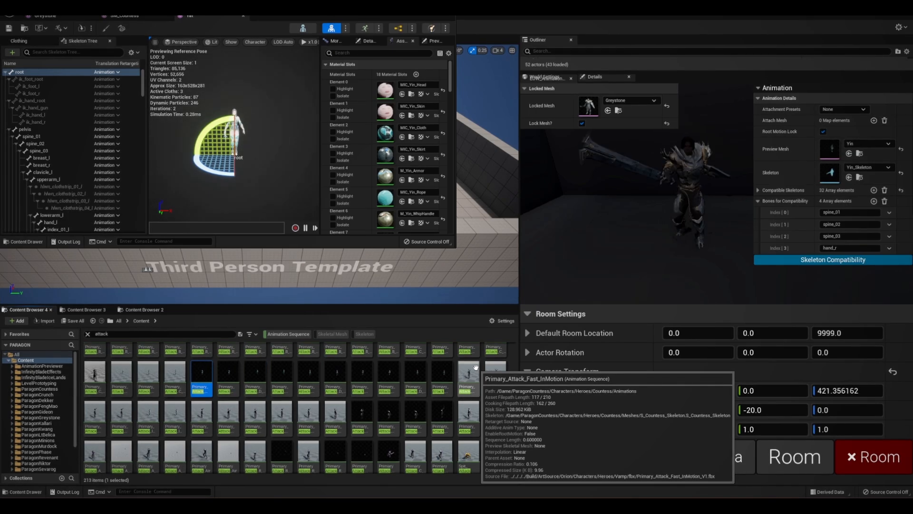